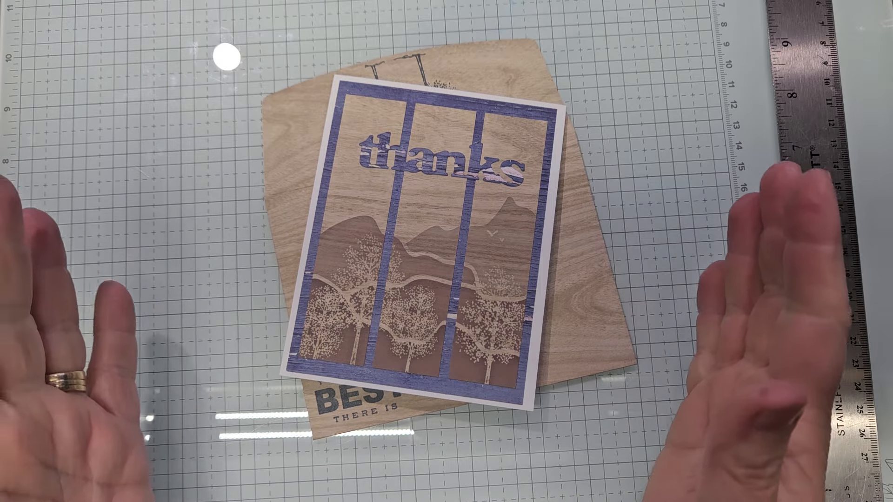
pyautogui.moveTo(370, 353)
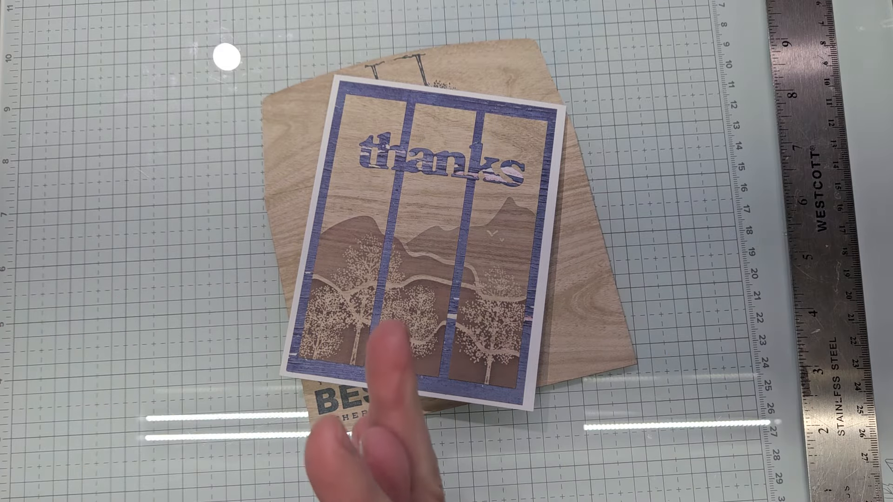